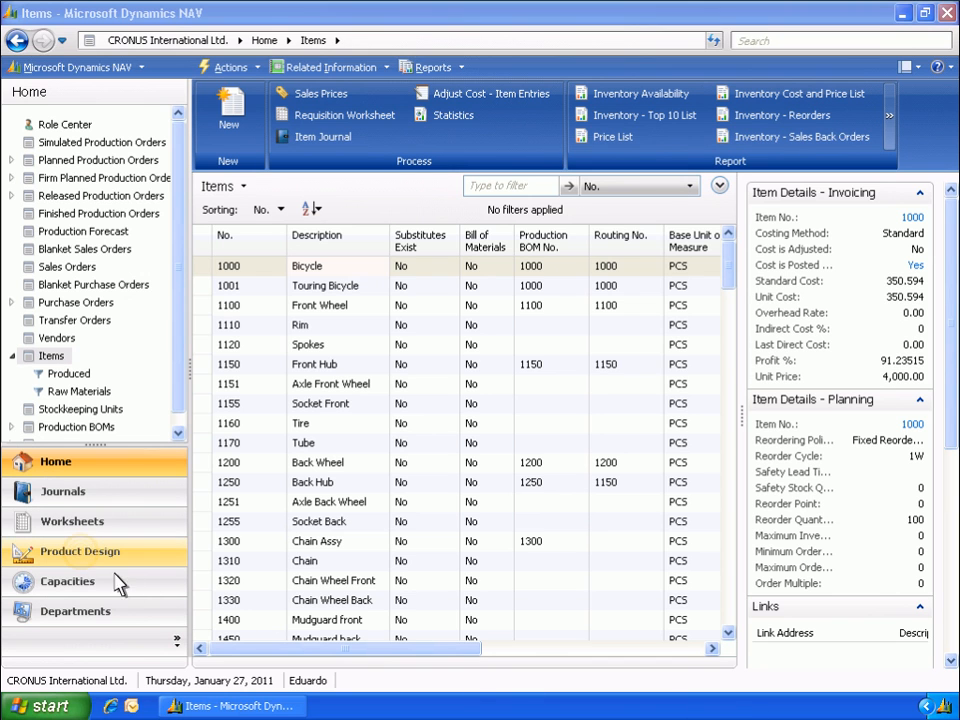
Go to the Product Design area and show the Families list.
{"action": "left_click", "coordinate": [80, 552]}
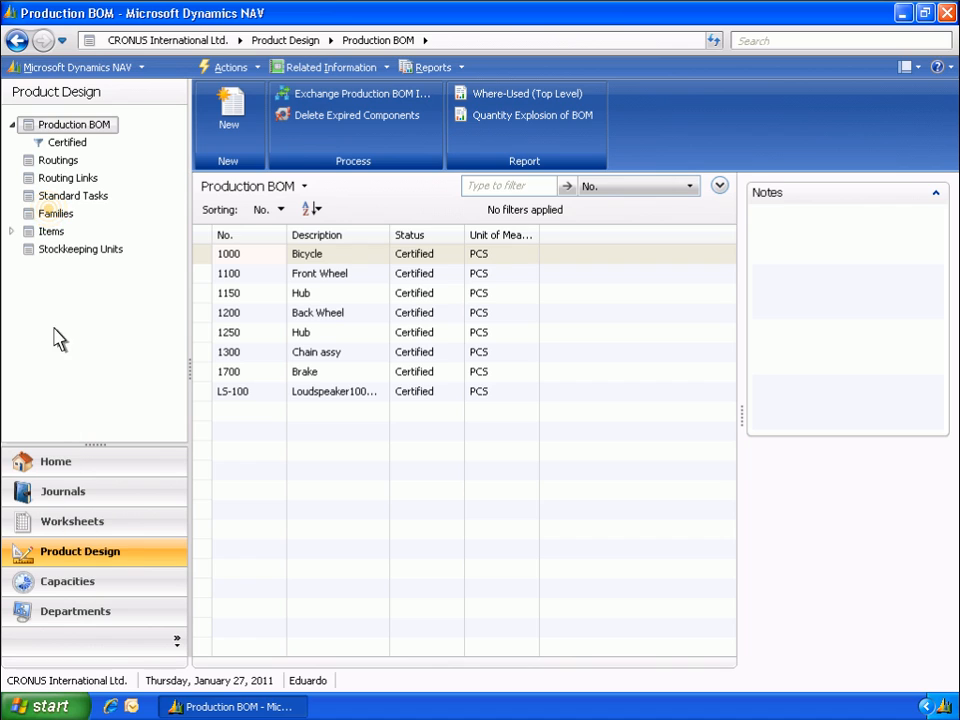
{"action": "left_click", "coordinate": [56, 212]}
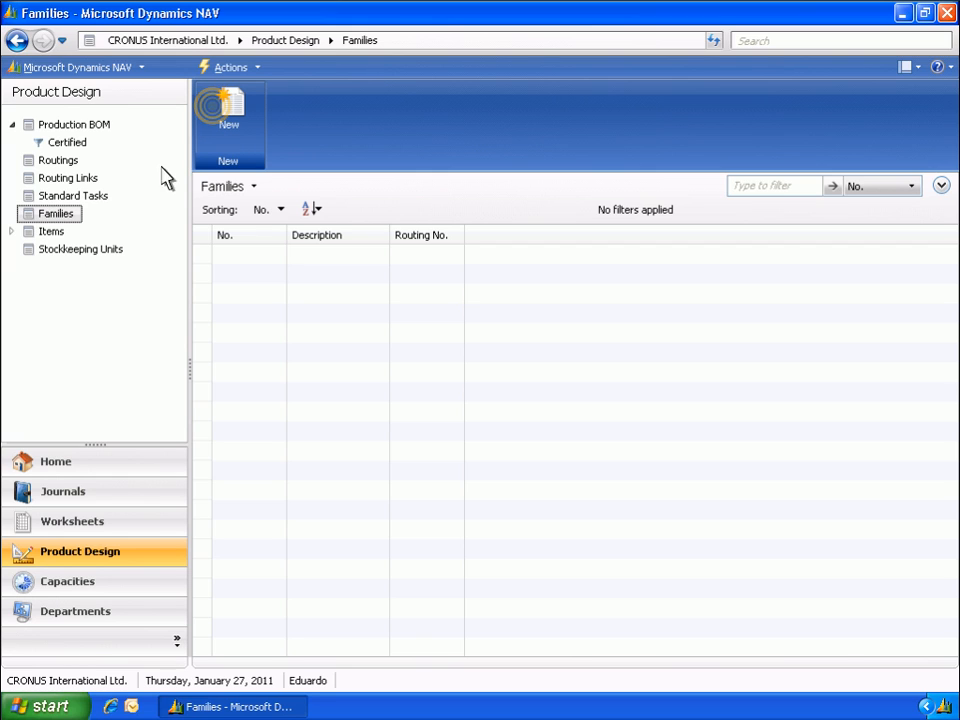
Create family No. 1 'Bicycle Family' with Routing No. 1000.
{"action": "left_click", "coordinate": [228, 120]}
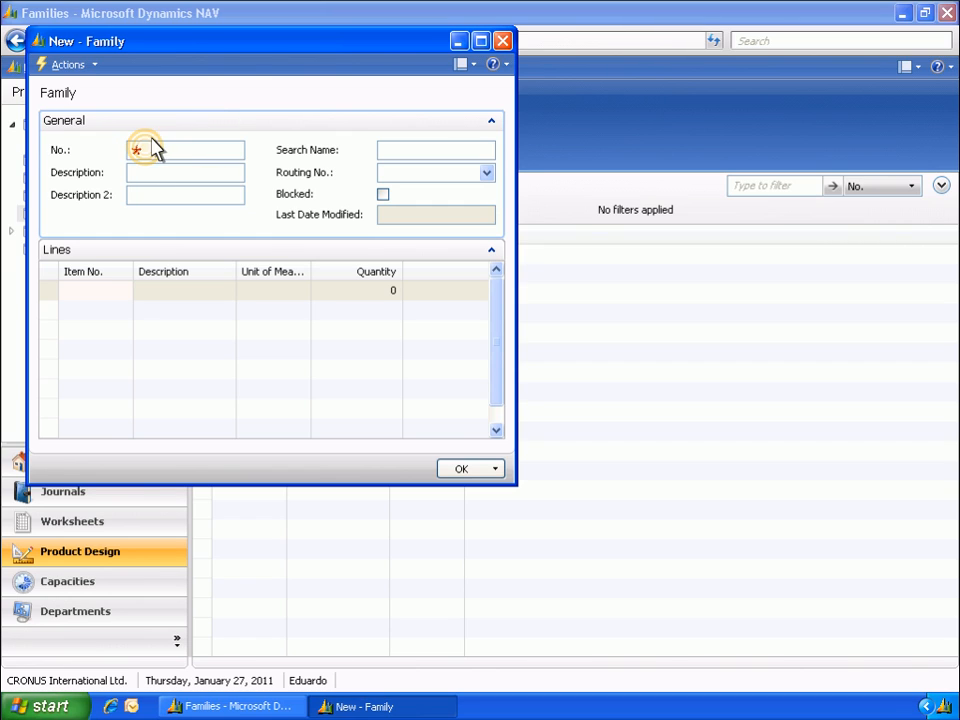
{"action": "type", "text": "1"}
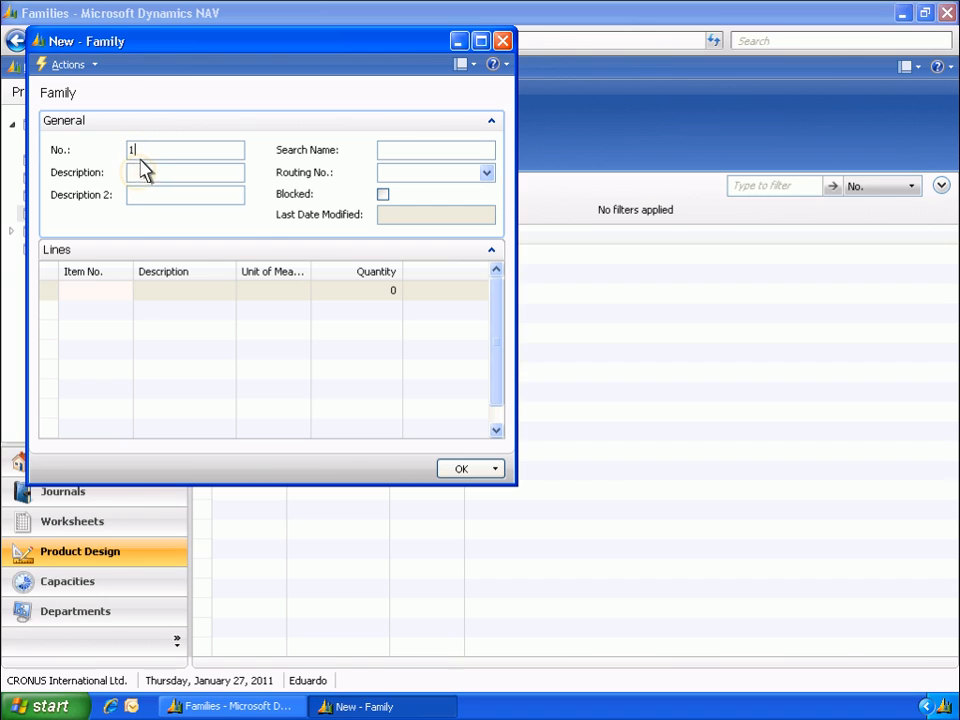
{"action": "type", "text": "Bicycle Family"}
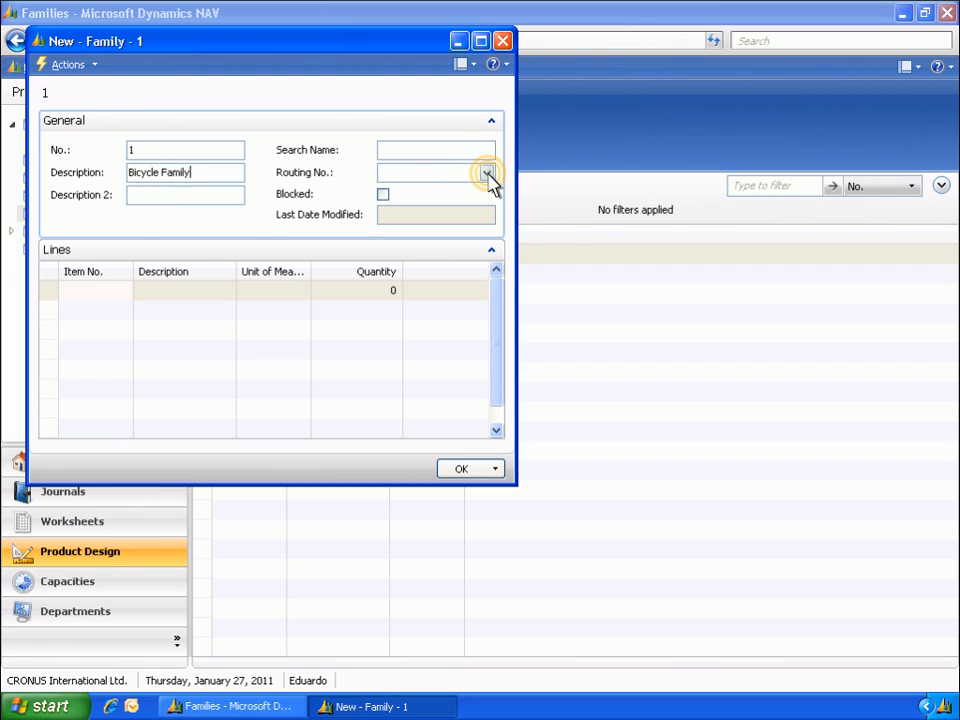
{"action": "left_click", "coordinate": [488, 172]}
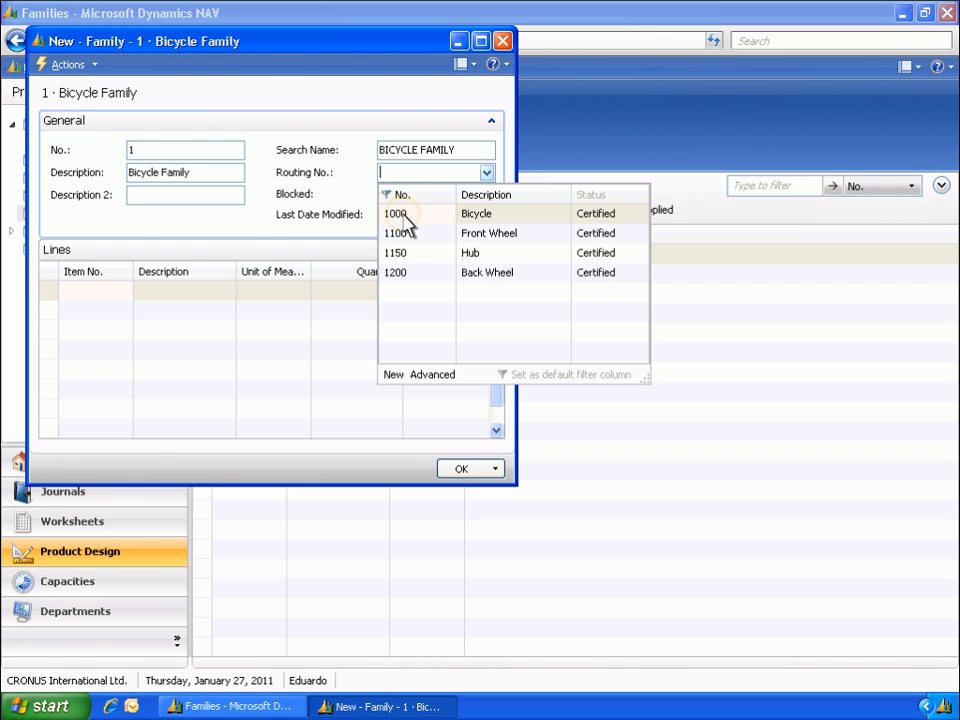
{"action": "left_click", "coordinate": [396, 212]}
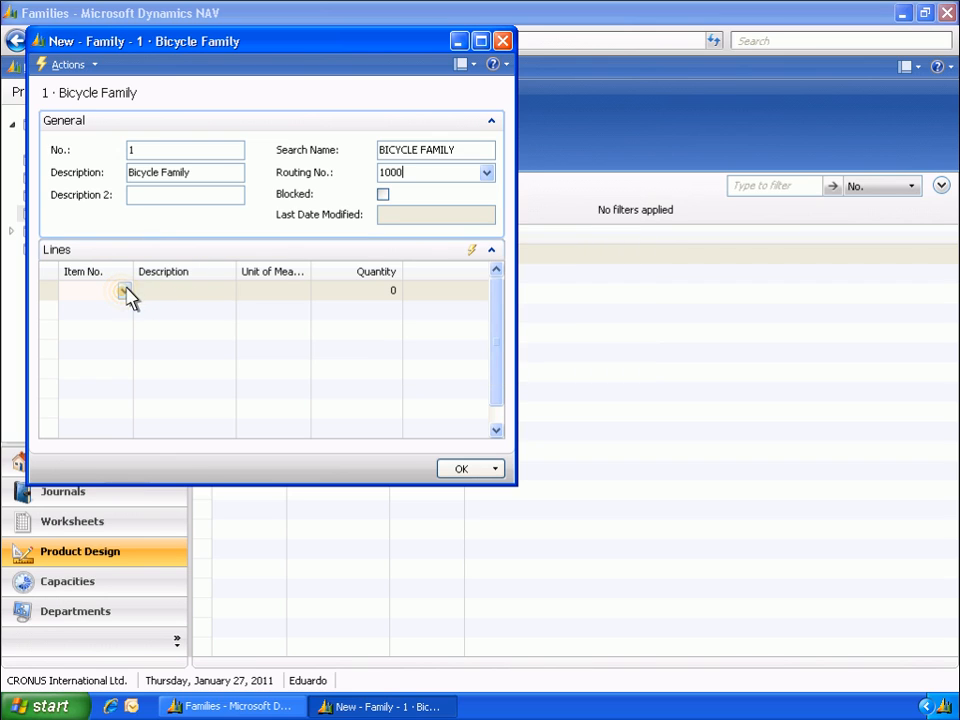
Add lines for items 1000 Bicycle and 1001 Touring Bicycle to the family.
{"action": "left_click", "coordinate": [122, 290]}
{"action": "type", "text": "1000"}
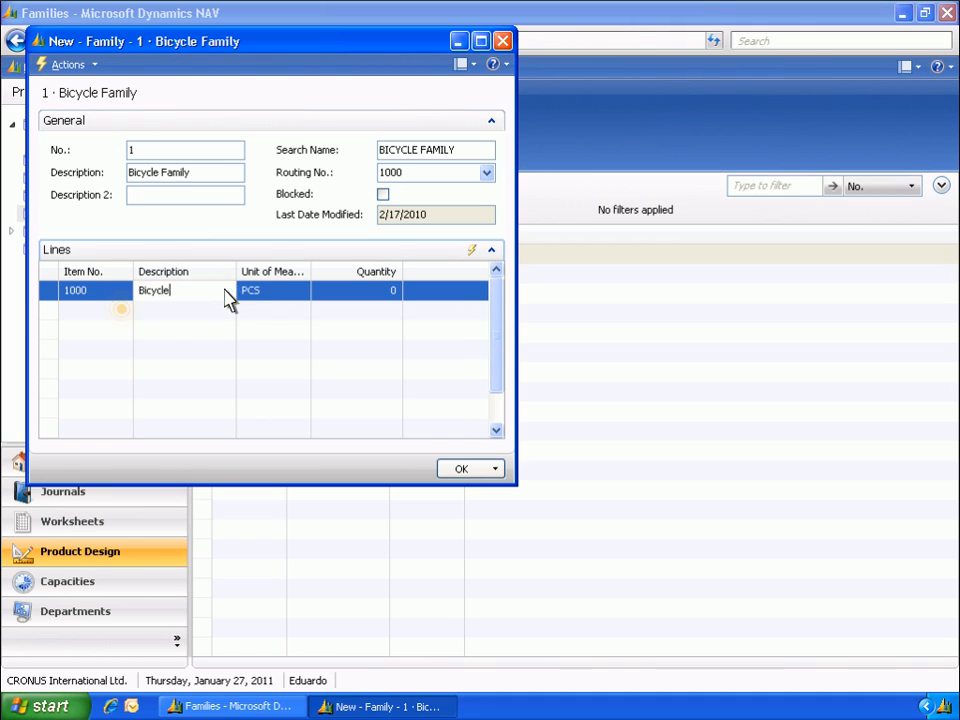
{"action": "left_click", "coordinate": [122, 312]}
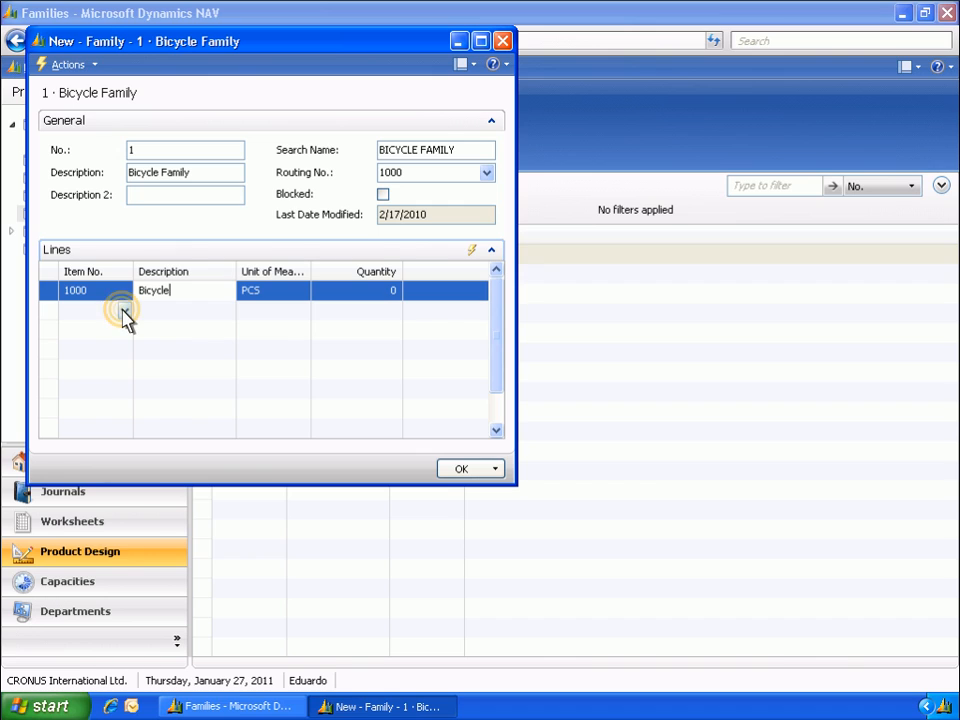
{"action": "left_click", "coordinate": [124, 308]}
{"action": "type", "text": "1001"}
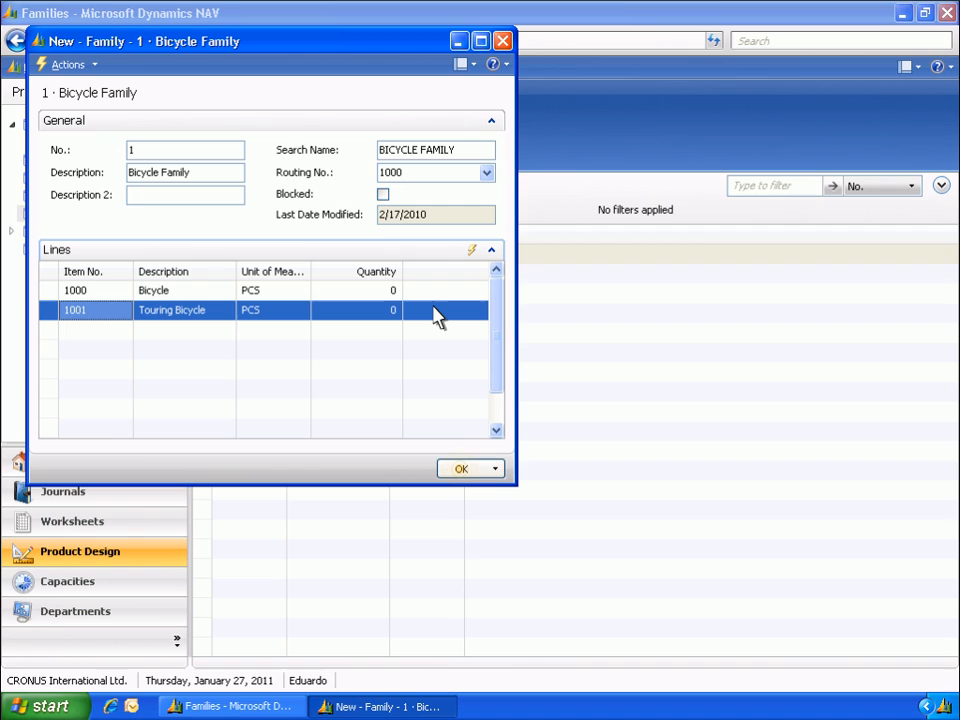
{"action": "left_click", "coordinate": [460, 468]}
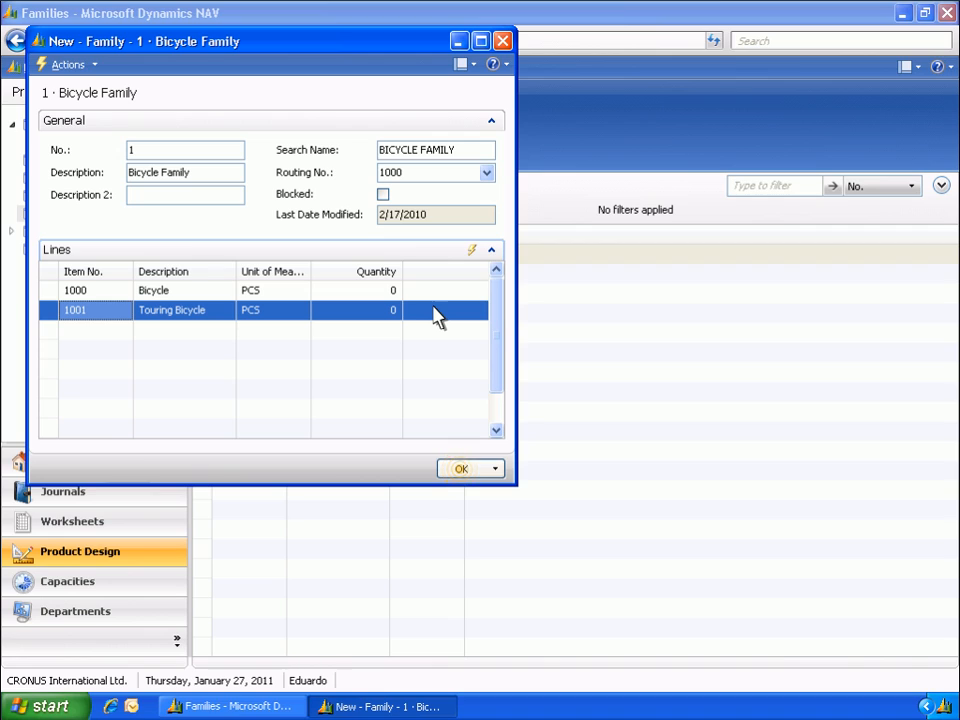
Confirm with OK to save Bicycle Family into the Families list.
{"action": "left_click", "coordinate": [460, 468]}
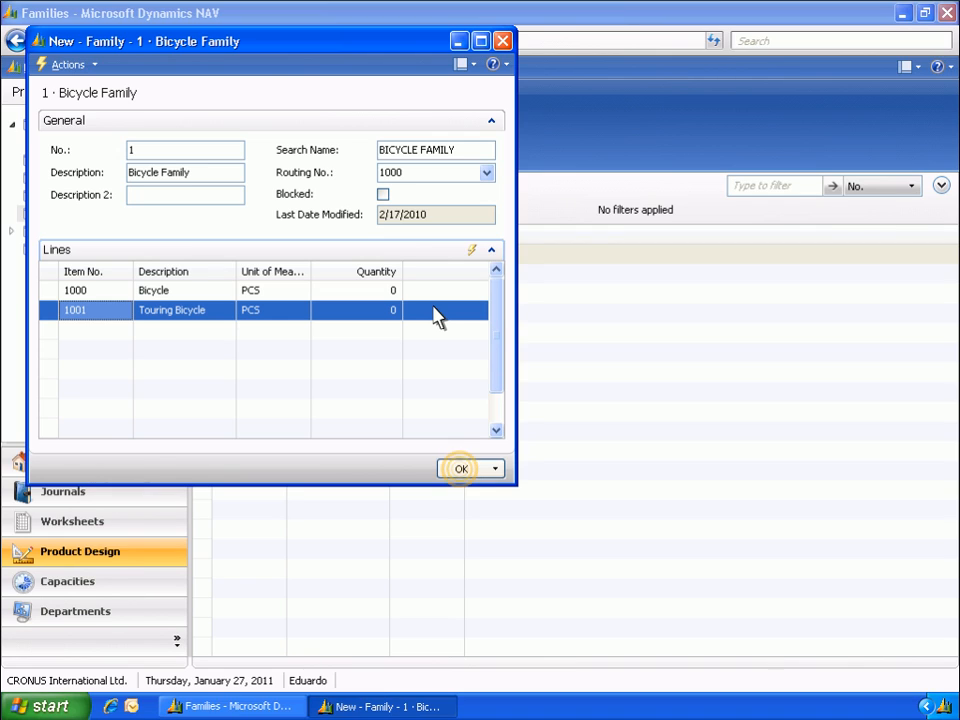
{"action": "left_click", "coordinate": [460, 468]}
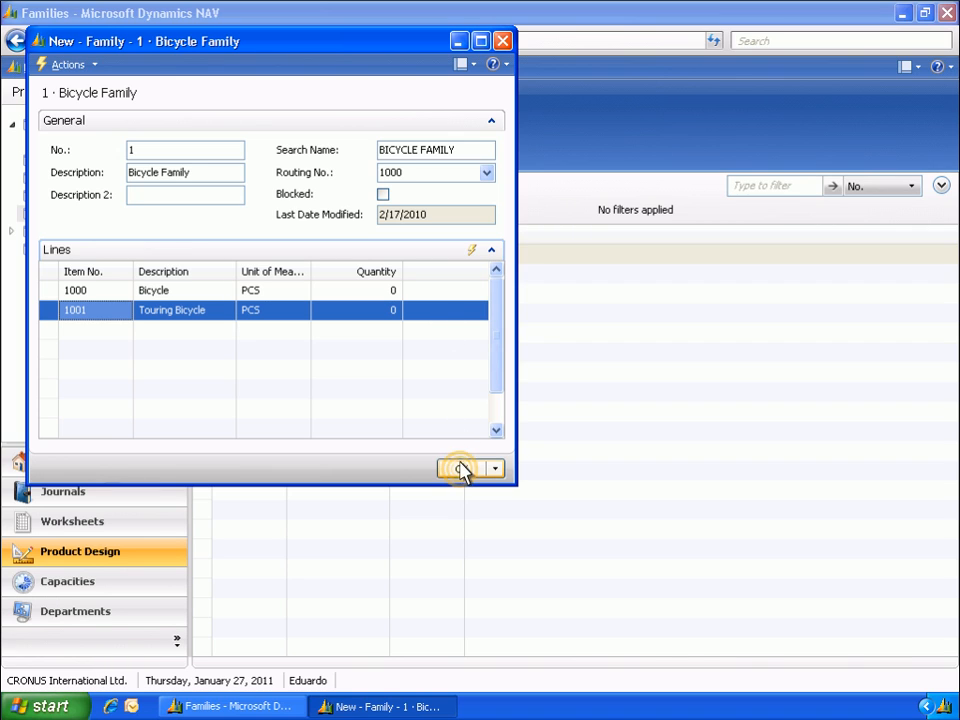
{"action": "left_click", "coordinate": [462, 468]}
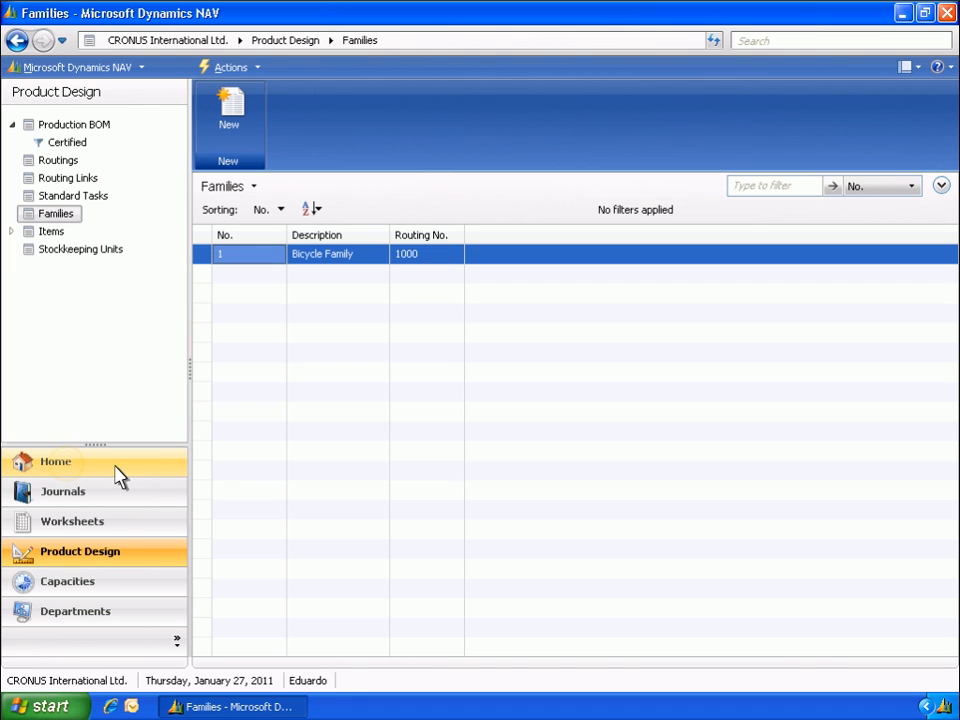
From the home role center, show the Items list and bring up item 1000 Bicycle's card.
{"action": "left_click", "coordinate": [56, 460]}
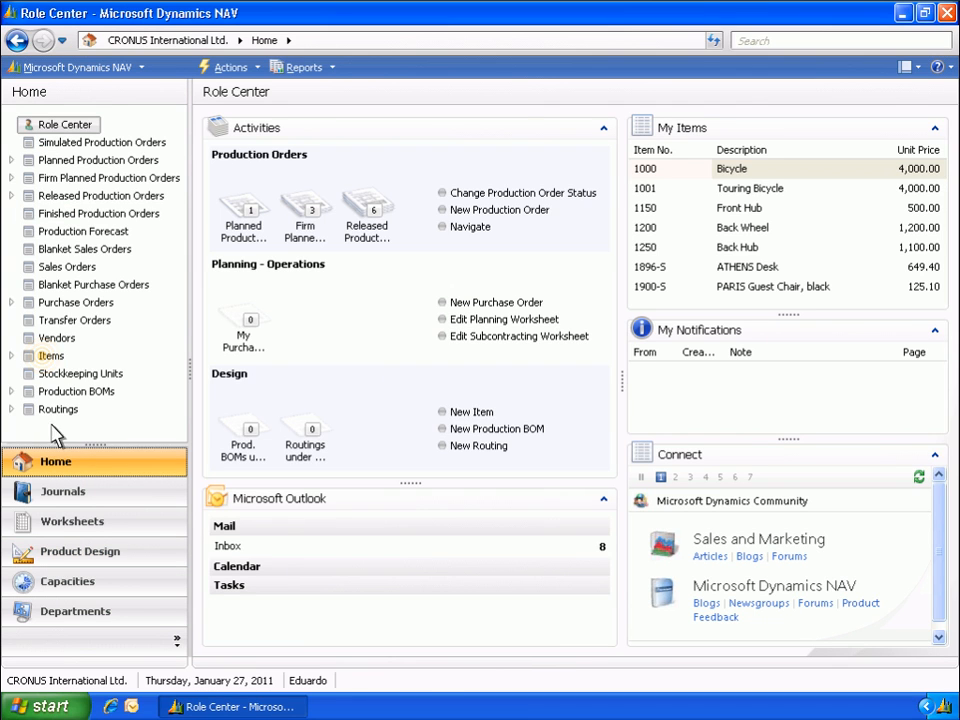
{"action": "left_click", "coordinate": [50, 356]}
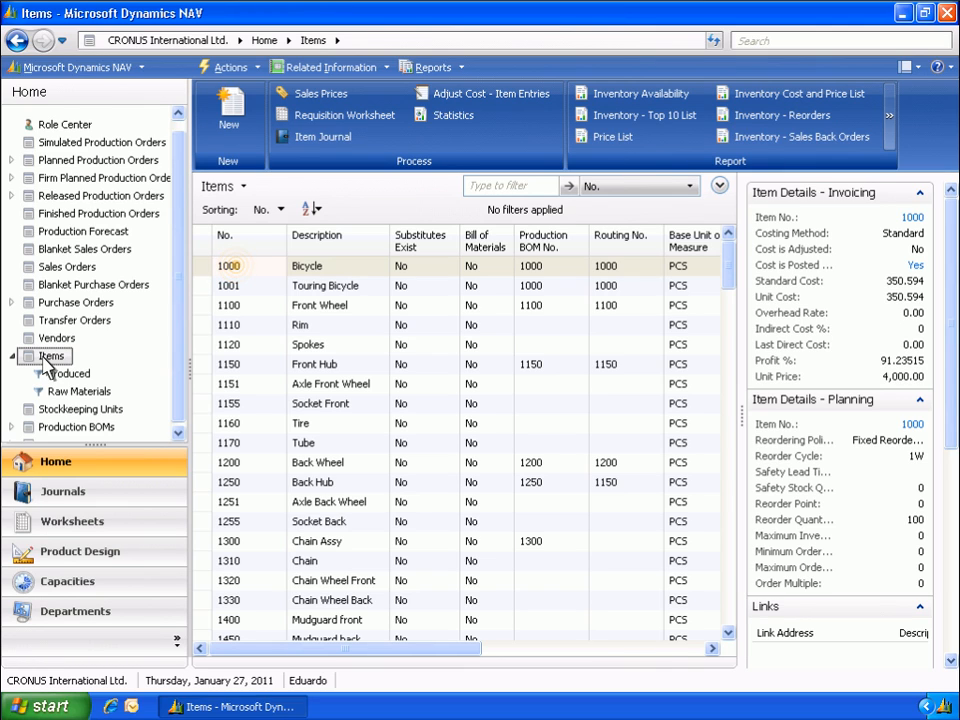
{"action": "left_click", "coordinate": [232, 264]}
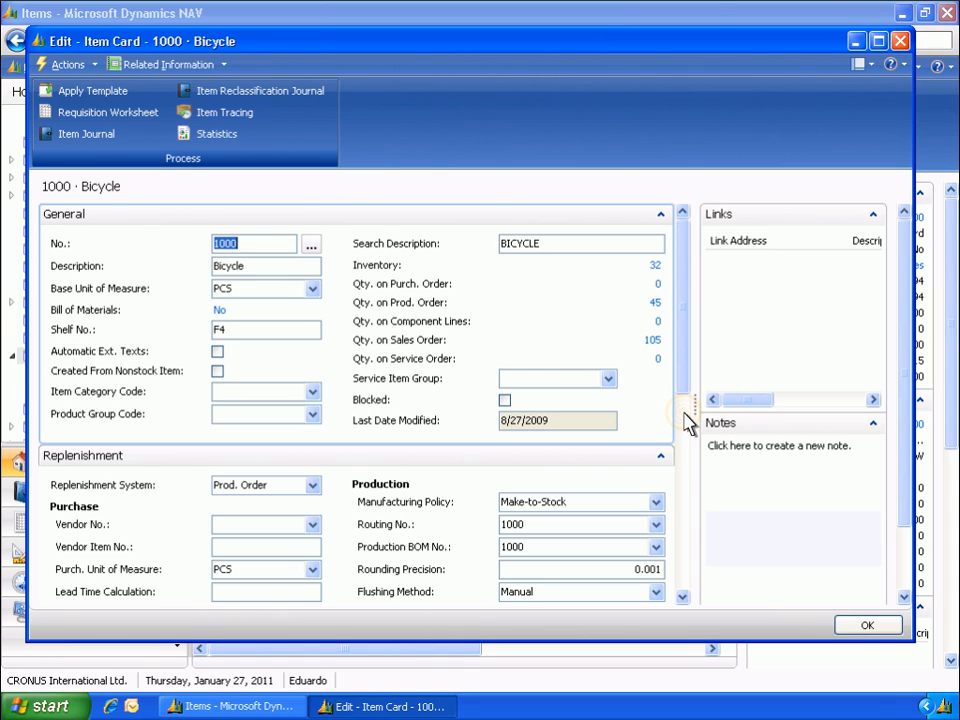
Check the Replenishment flushing method options keeping Manual, review item 1110 Rim, and close its card.
{"action": "scroll", "scroll_direction": "down", "scroll_amount": 3}
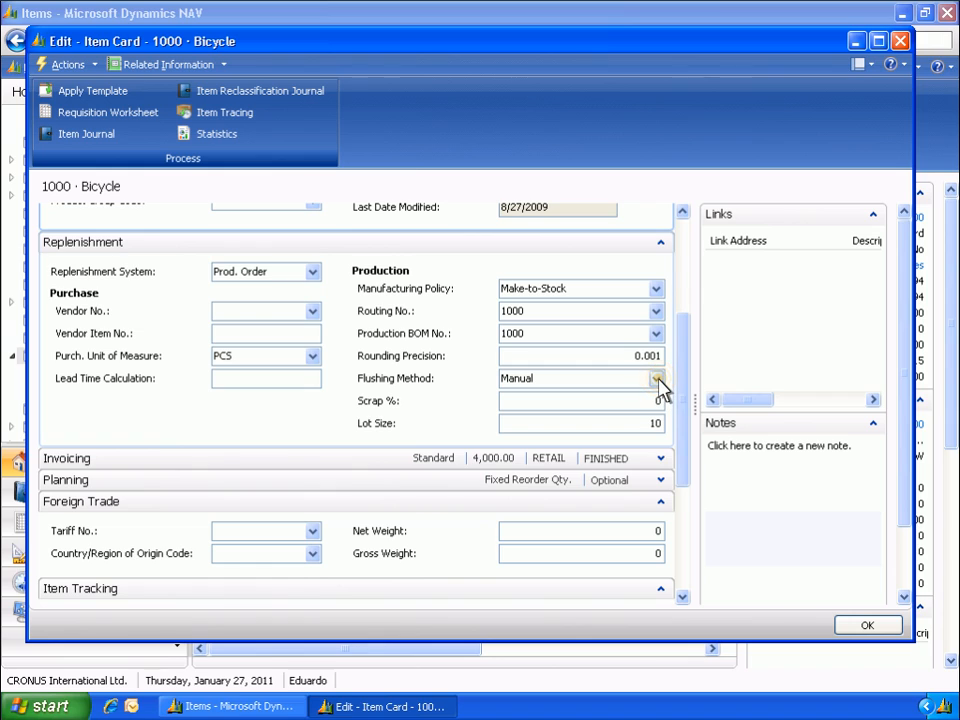
{"action": "left_click", "coordinate": [656, 378]}
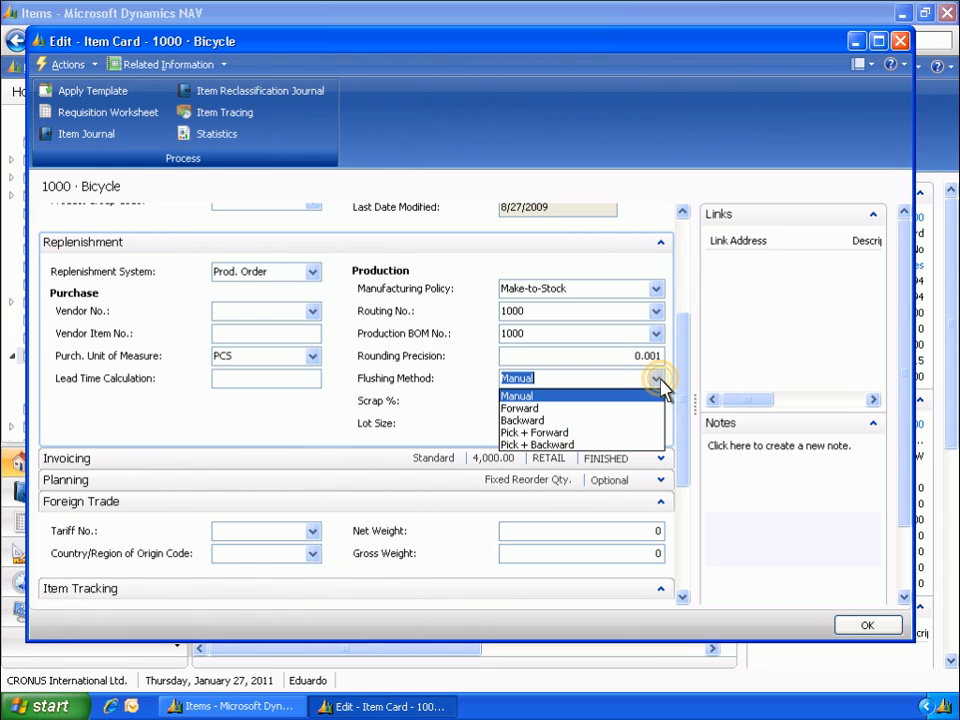
{"action": "left_click", "coordinate": [656, 378]}
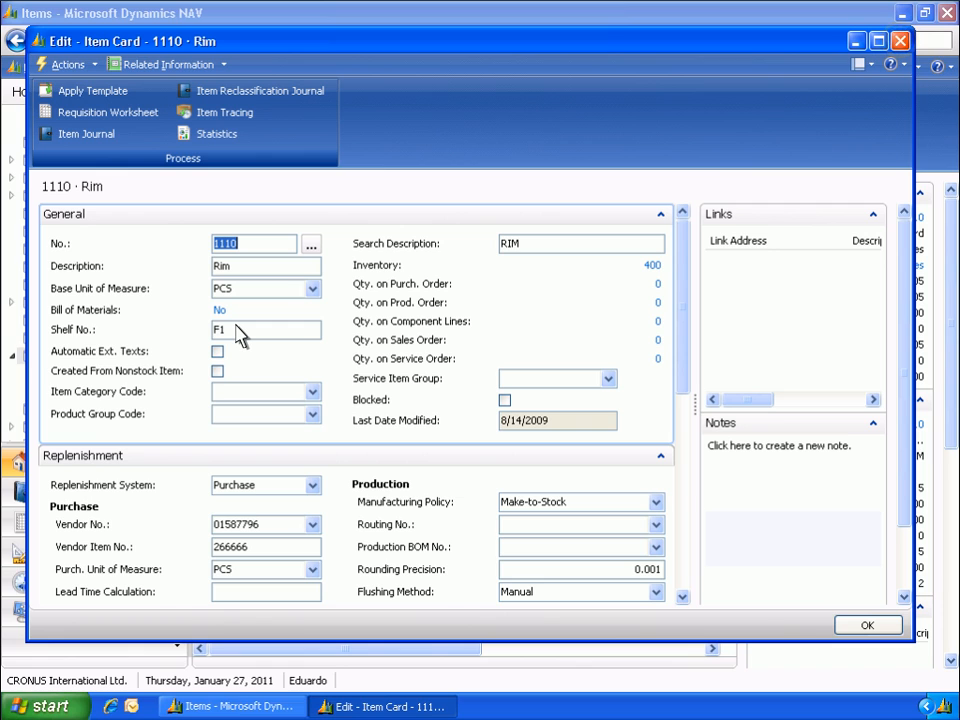
{"action": "mouse_move", "coordinate": [892, 68]}
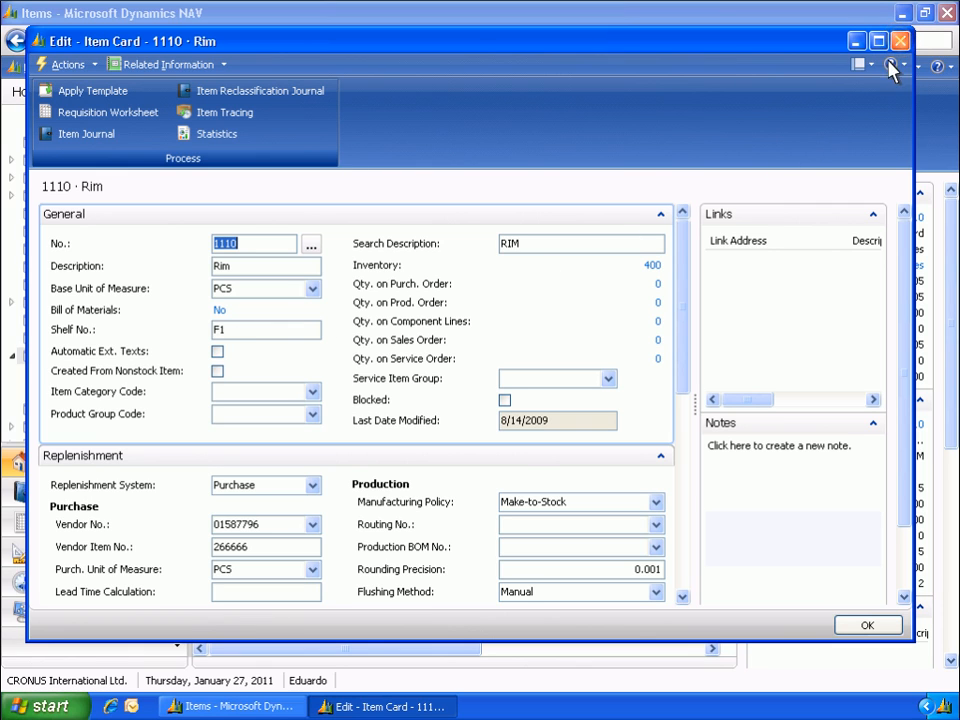
{"action": "left_click", "coordinate": [900, 40]}
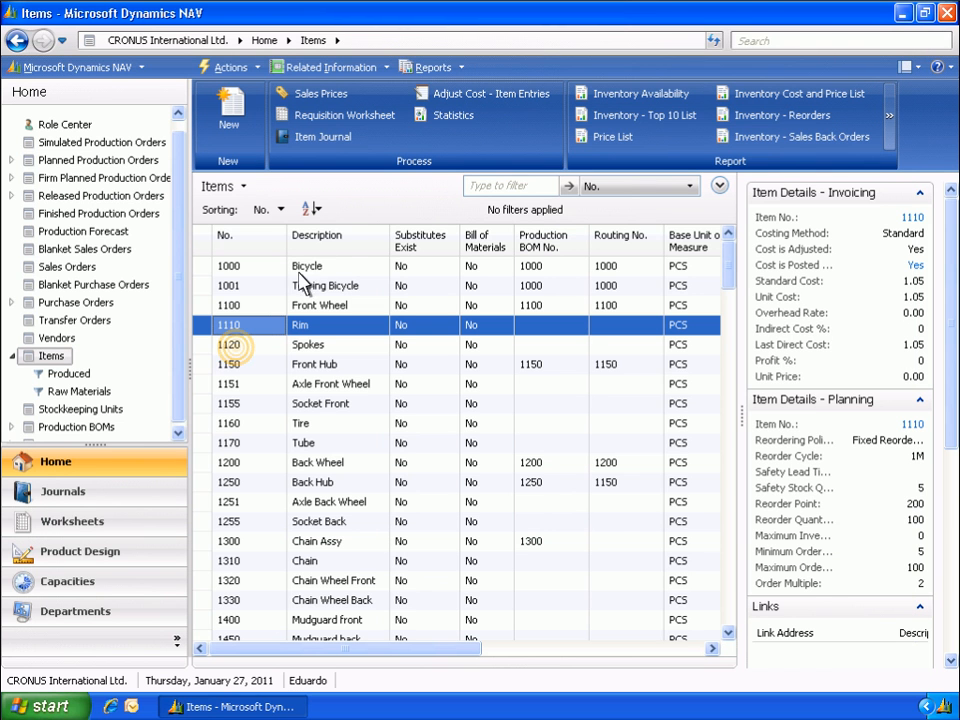
{"action": "double_click", "coordinate": [230, 344]}
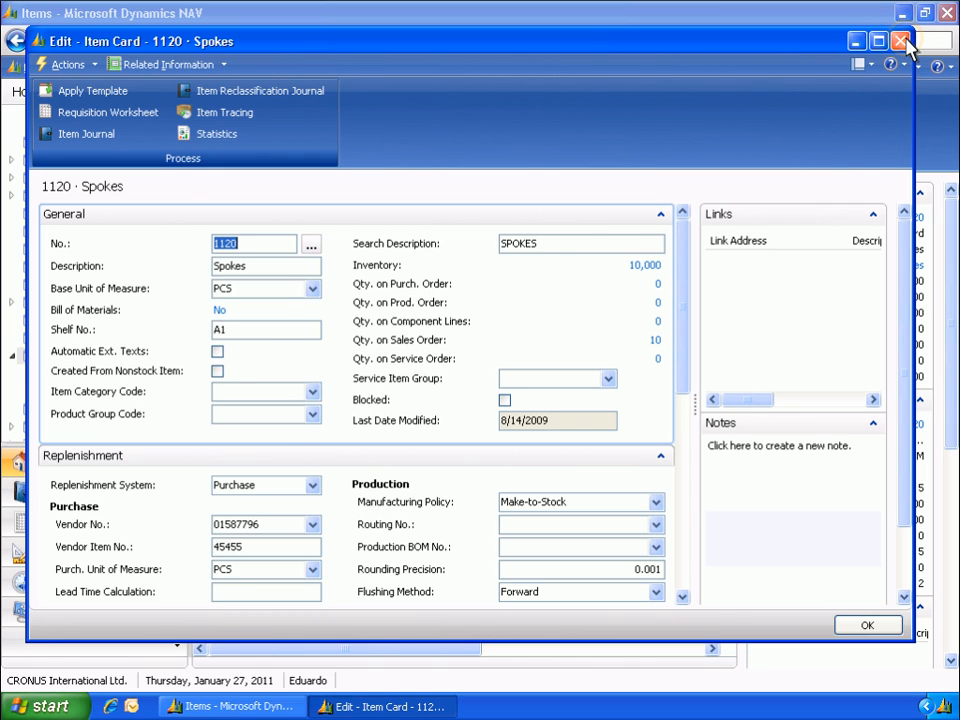
{"action": "left_click", "coordinate": [900, 40]}
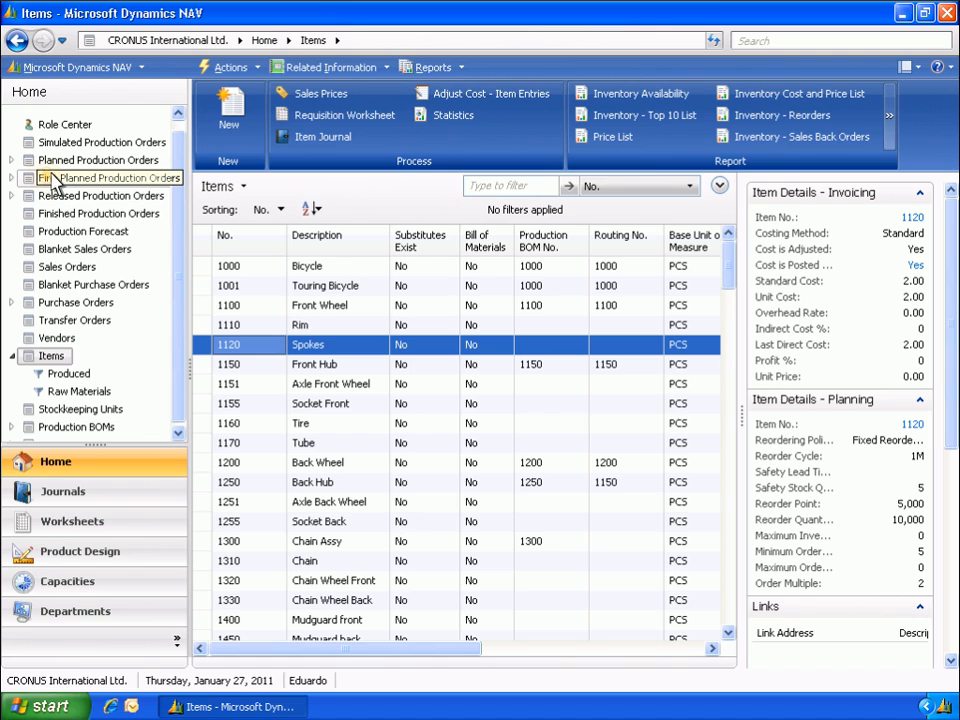
Show the components of firm planned production order 1010005's Bicycle line and check the Front Wheel's Manual flushing.
{"action": "left_click", "coordinate": [108, 178]}
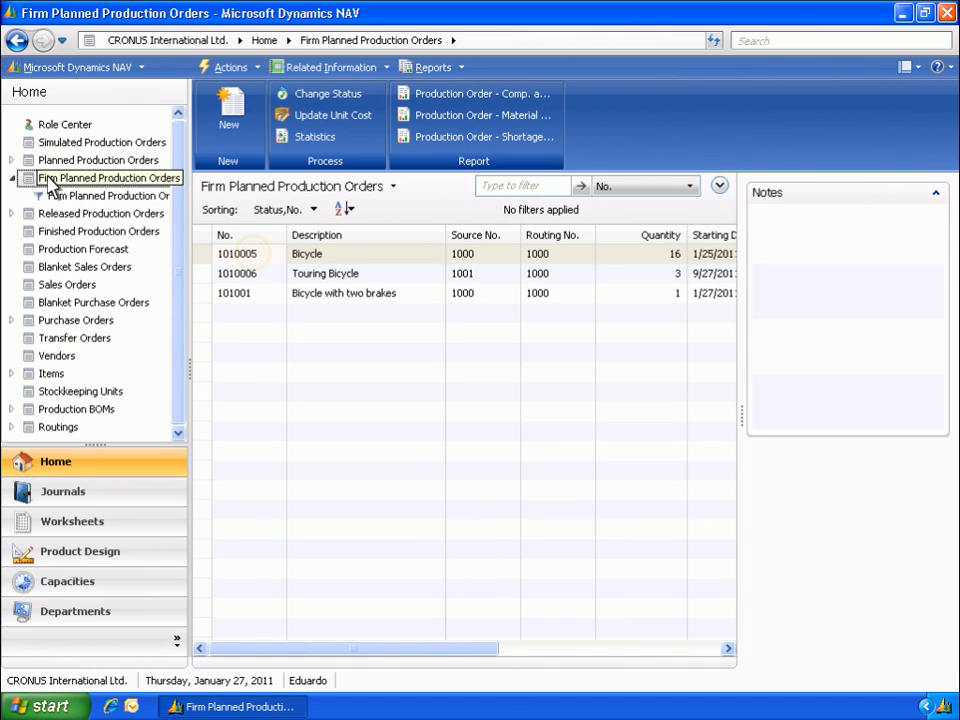
{"action": "left_click", "coordinate": [238, 252]}
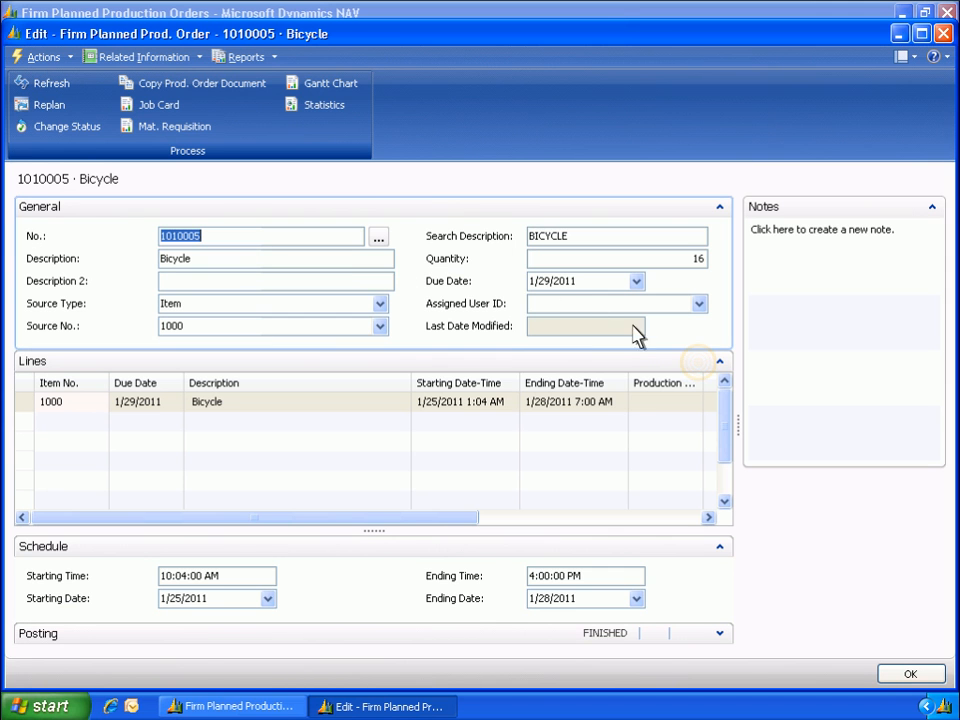
{"action": "left_click", "coordinate": [700, 360]}
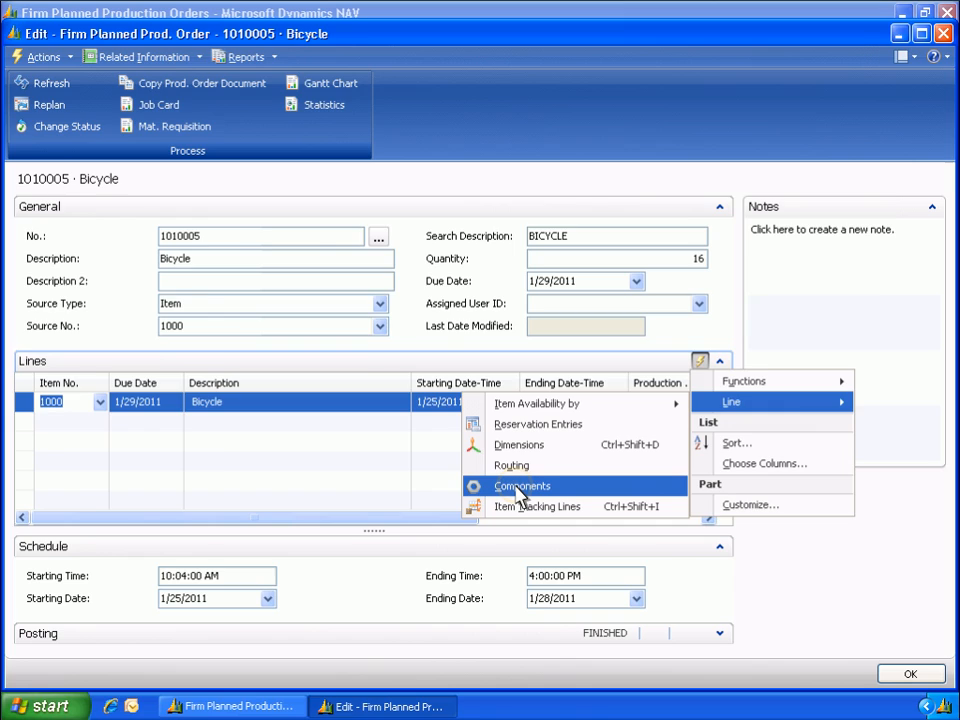
{"action": "left_click", "coordinate": [520, 486]}
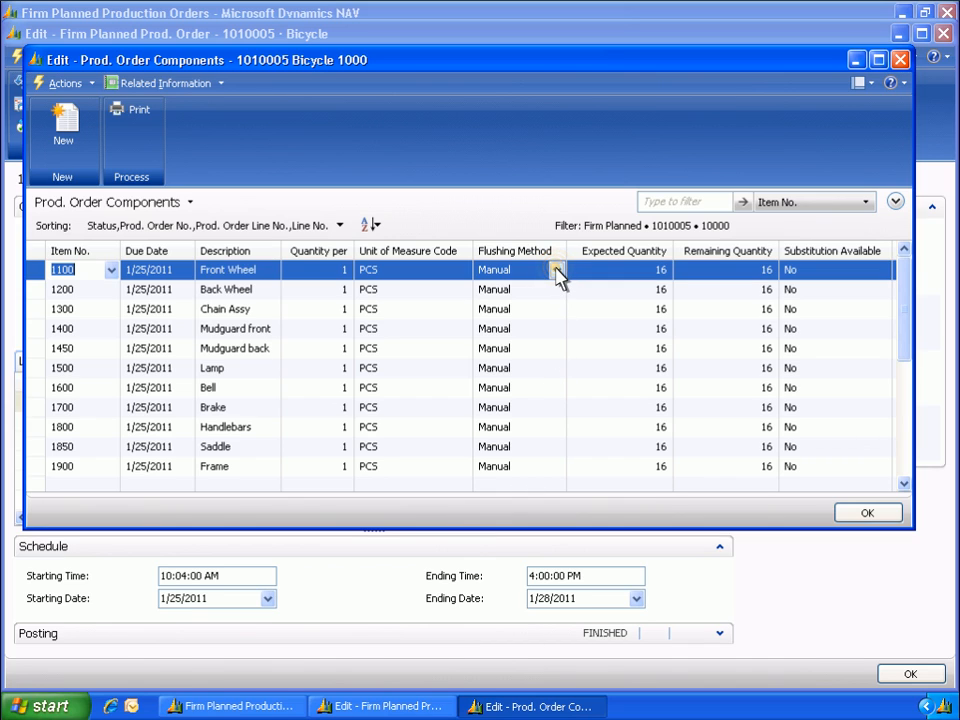
{"action": "left_click", "coordinate": [556, 268]}
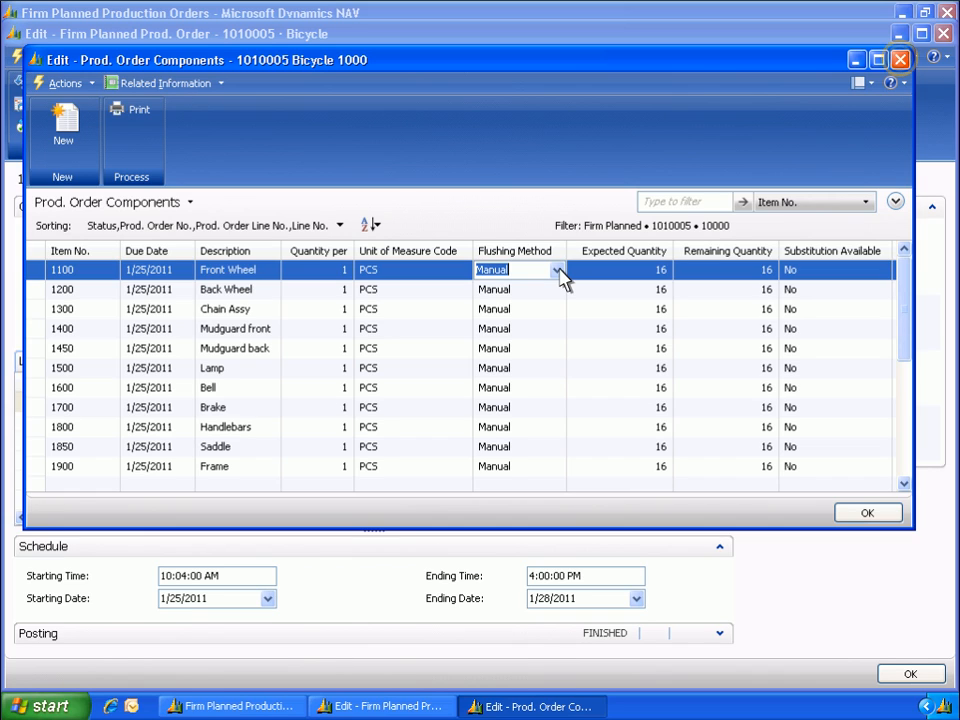
{"action": "mouse_move", "coordinate": [828, 164]}
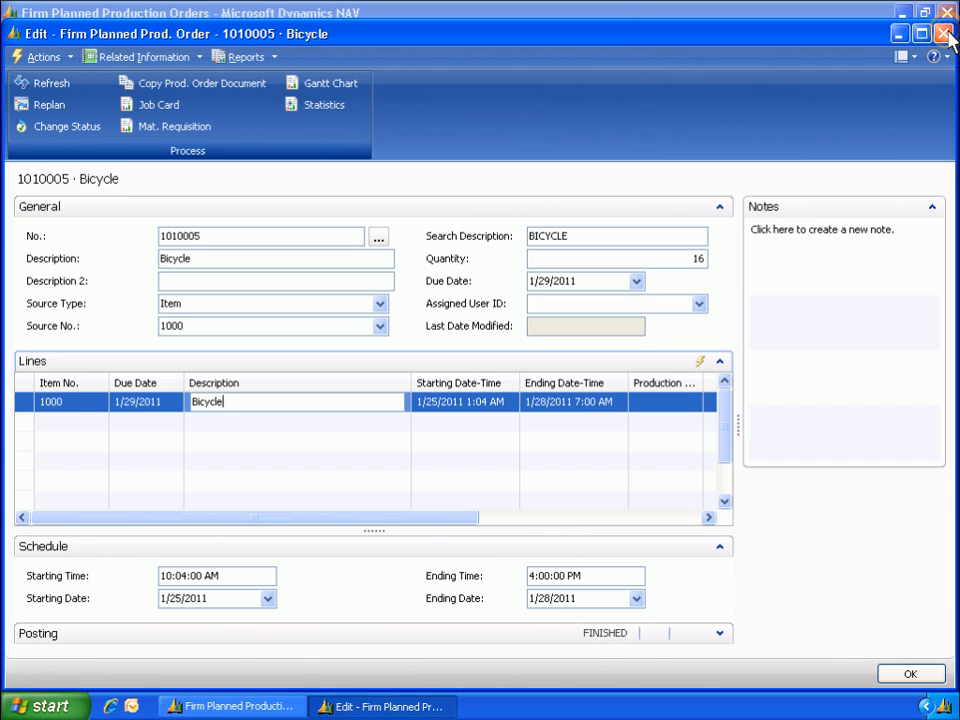
Close the production order 1010005 card, returning to the Firm Planned Production Orders list.
{"action": "left_click", "coordinate": [944, 12]}
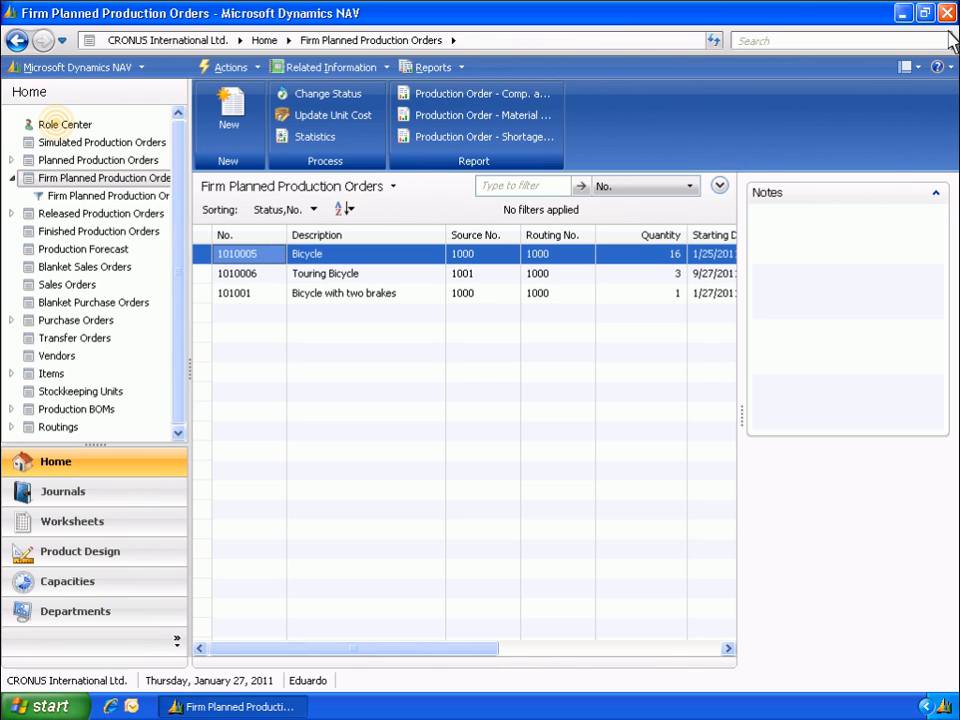
{"action": "mouse_move", "coordinate": [210, 100]}
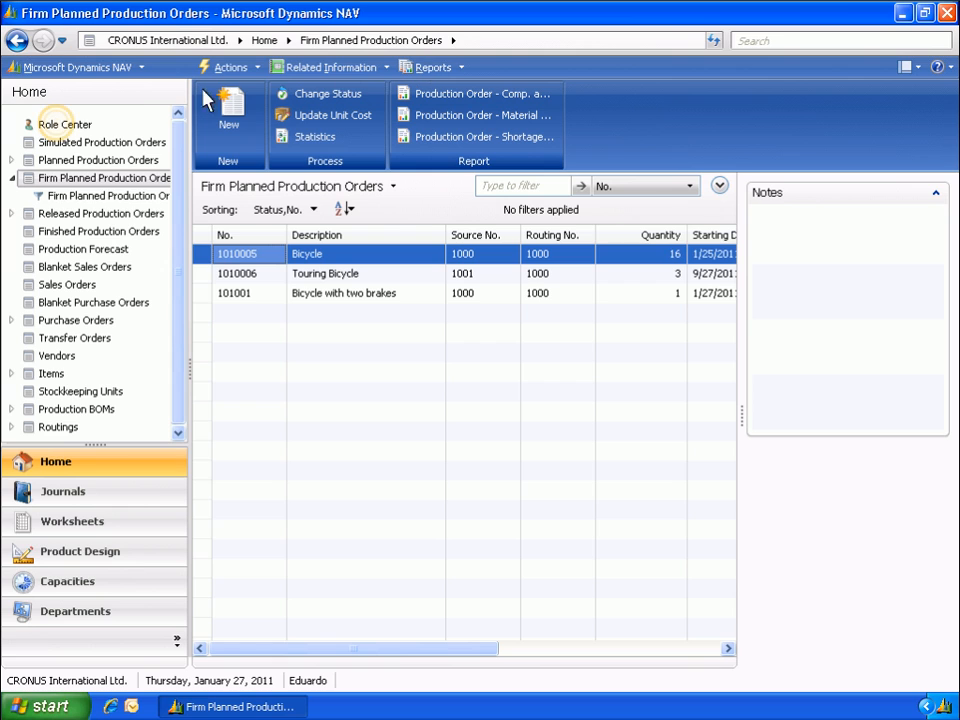